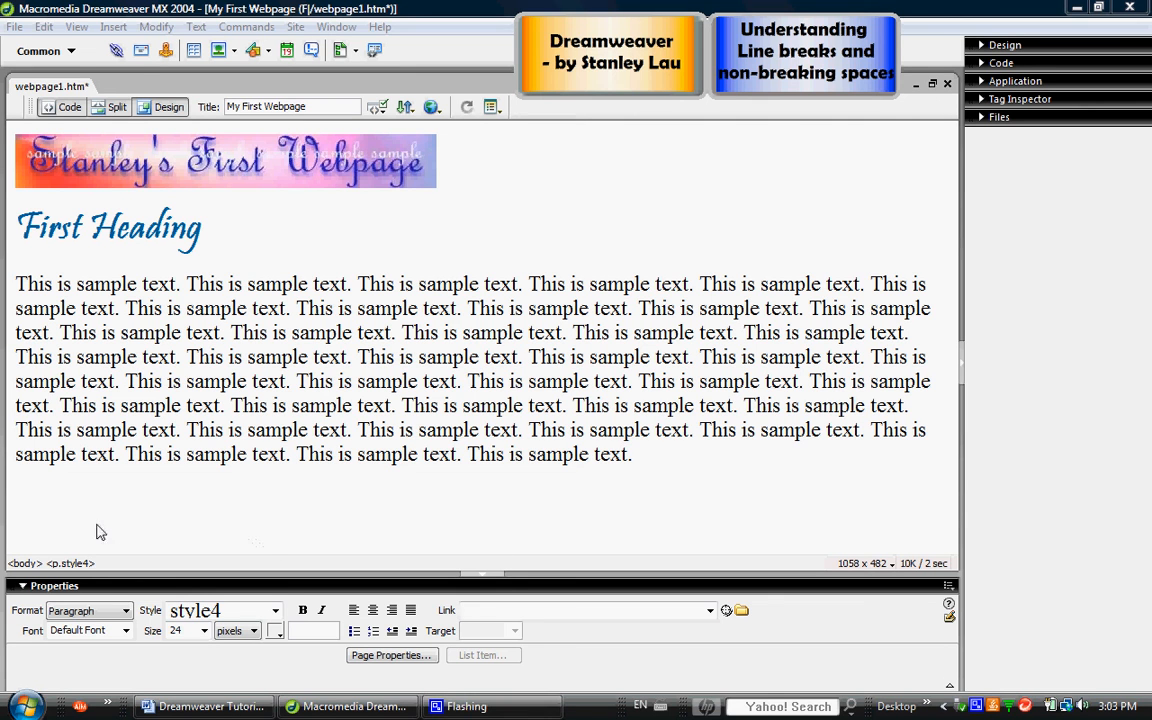
mouse_move(35, 249)
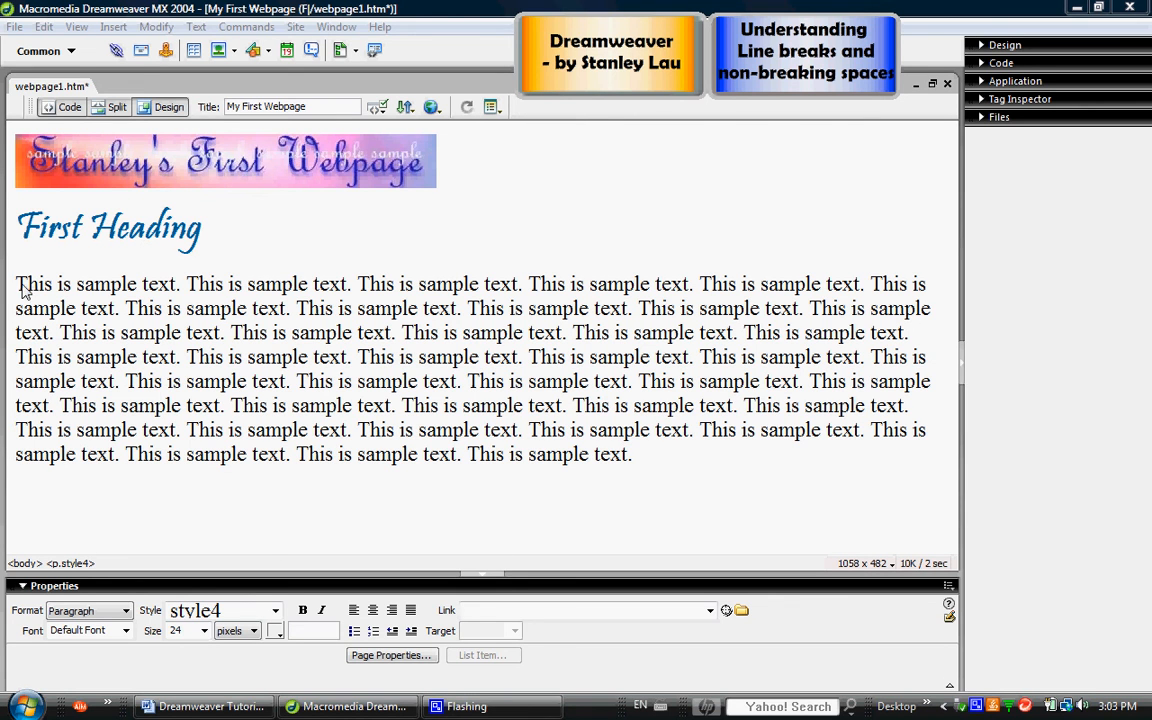
mouse_move(94, 362)
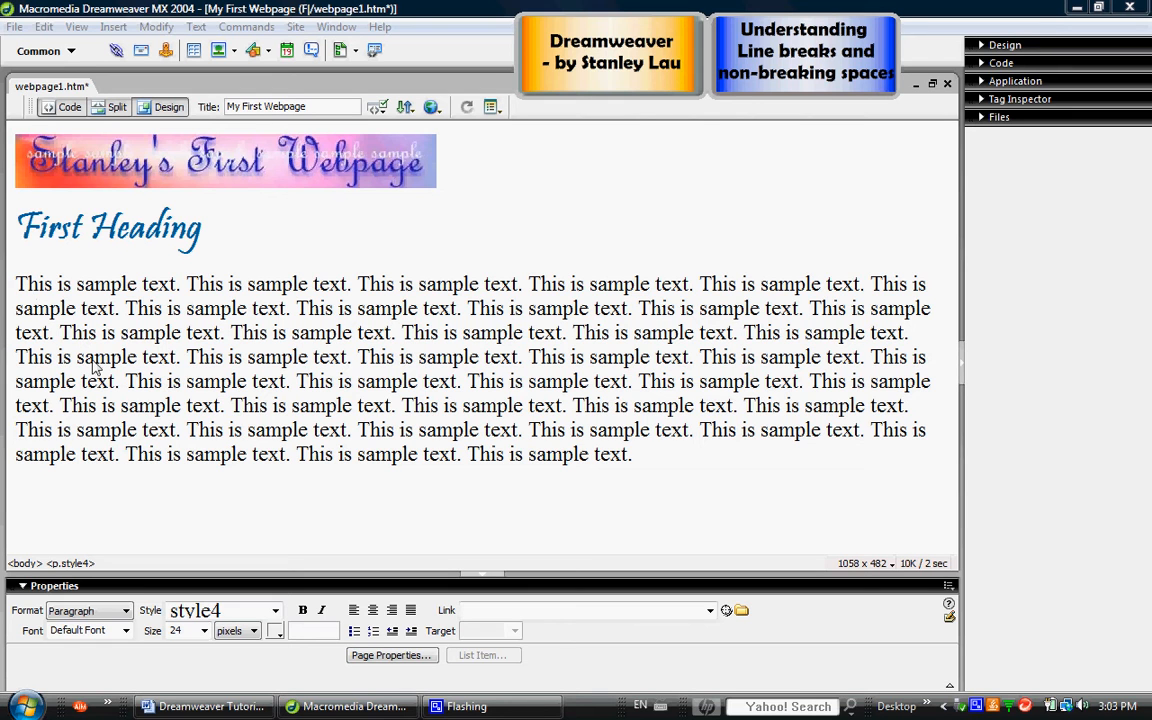
mouse_move(807, 390)
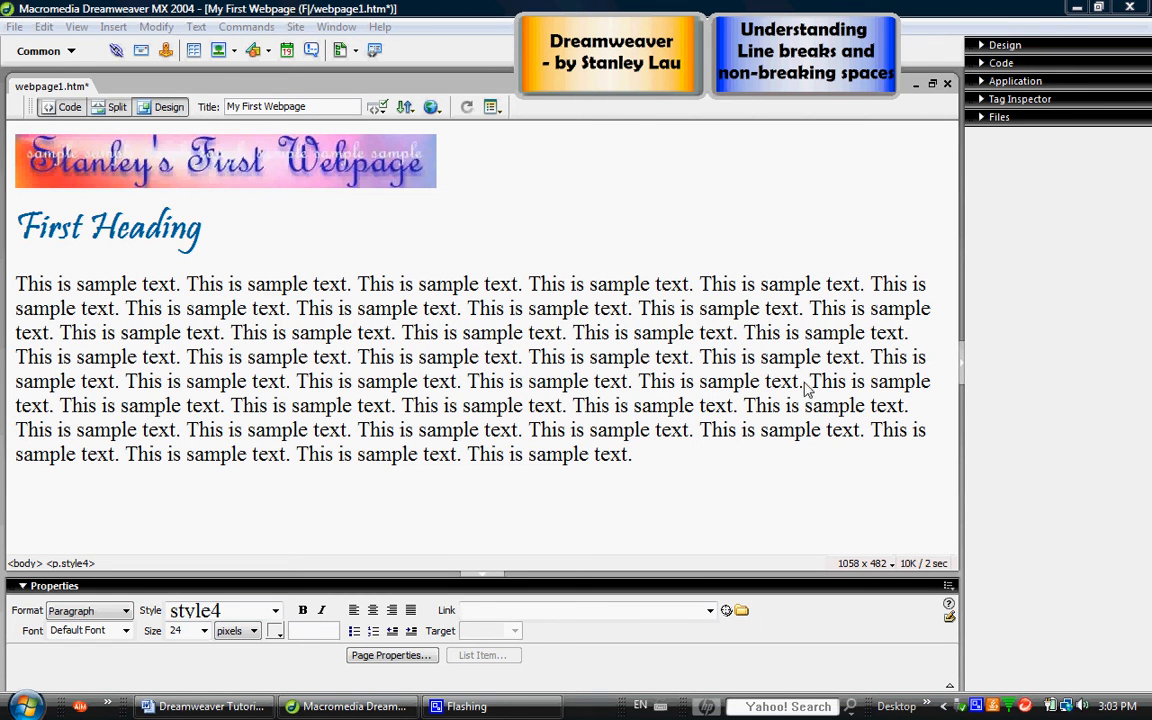
mouse_move(97, 394)
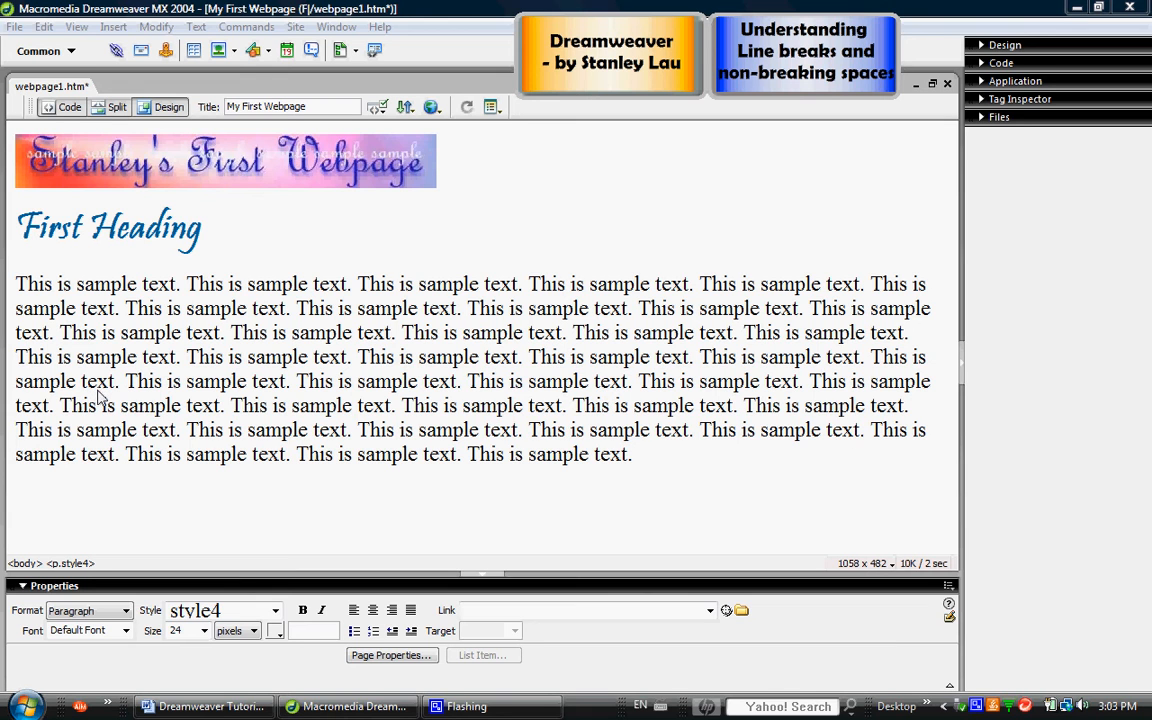
mouse_move(128, 403)
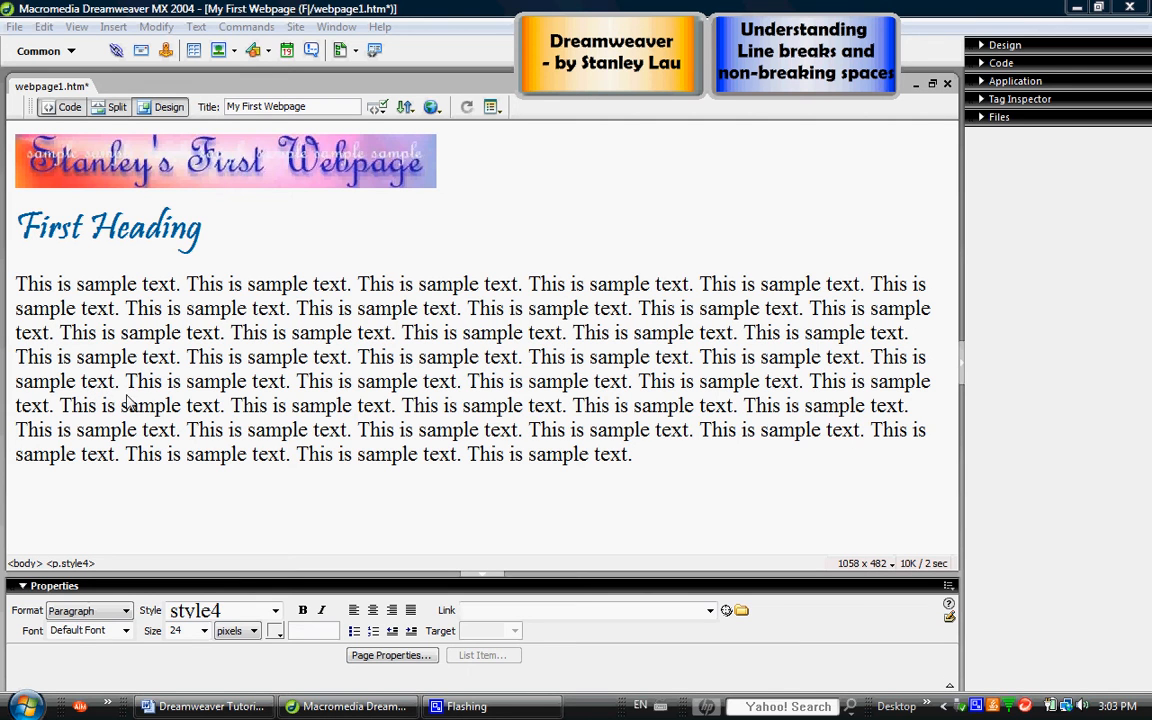
mouse_move(190, 363)
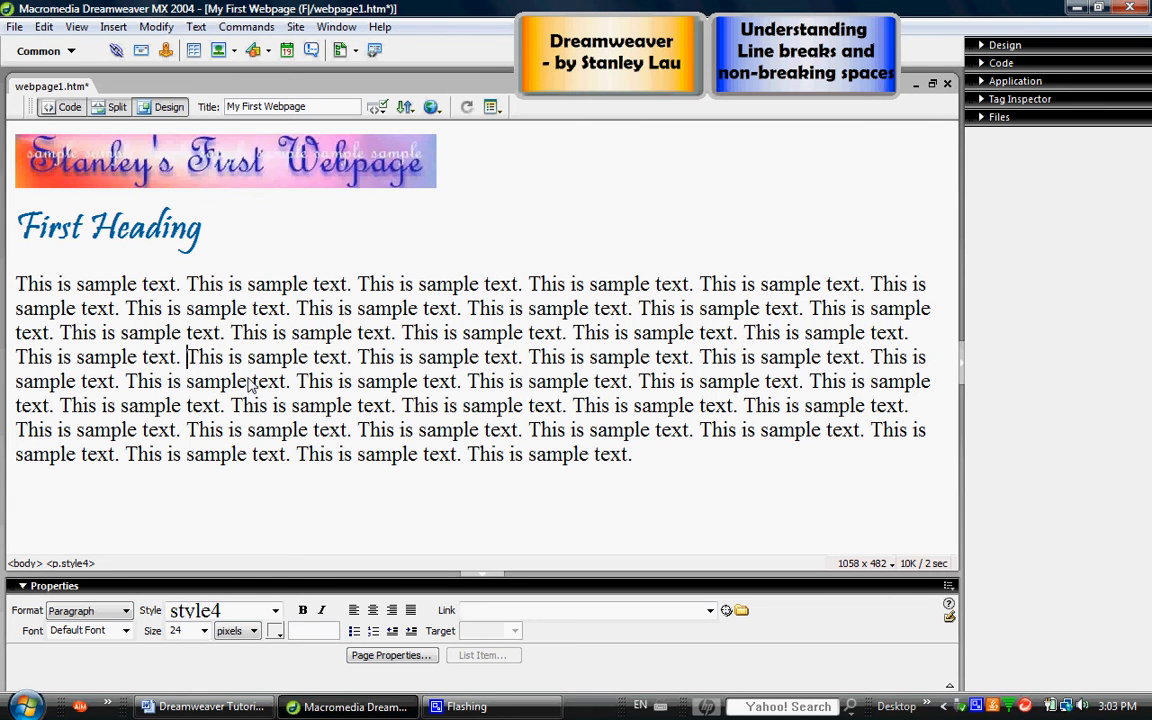
- Break the sample text into two paragraphs with Enter and place the cursor at the new paragraph
key("Enter")
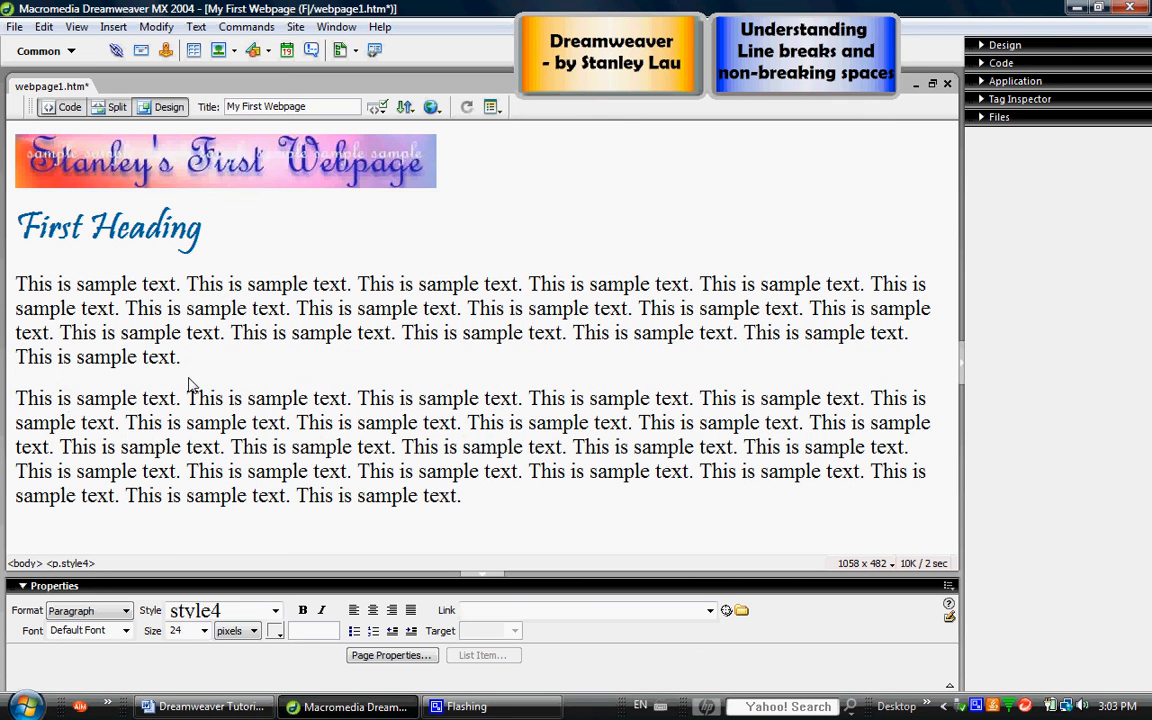
left_click(18, 398)
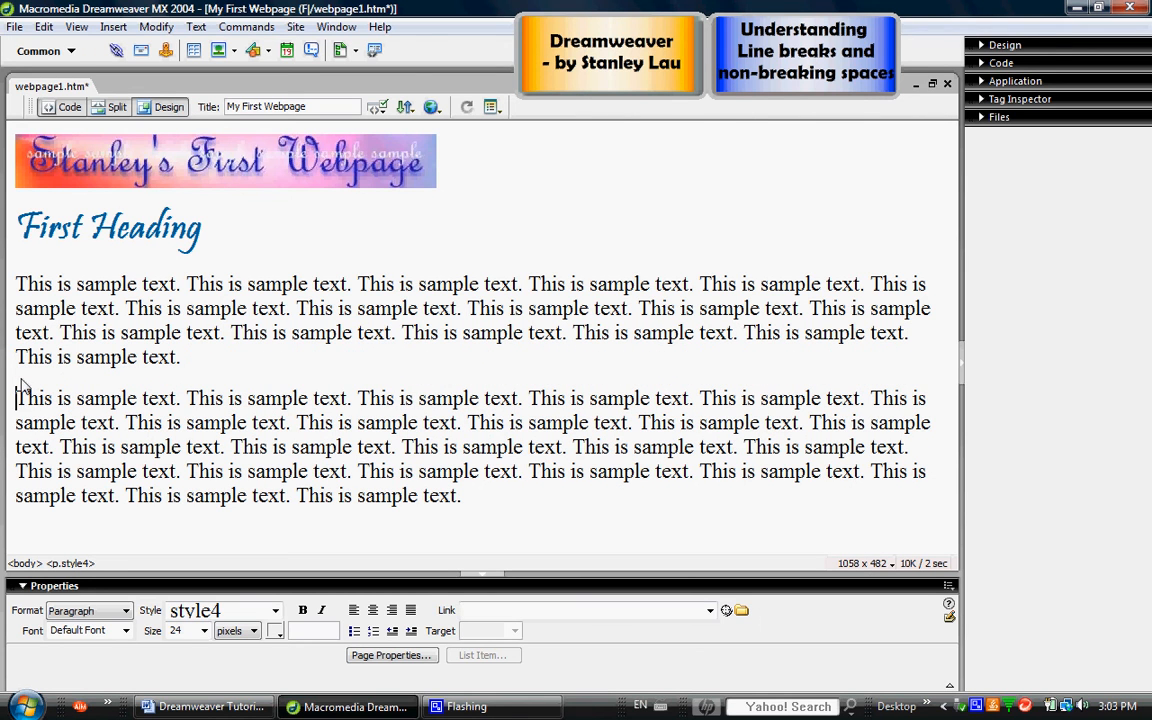
mouse_move(501, 378)
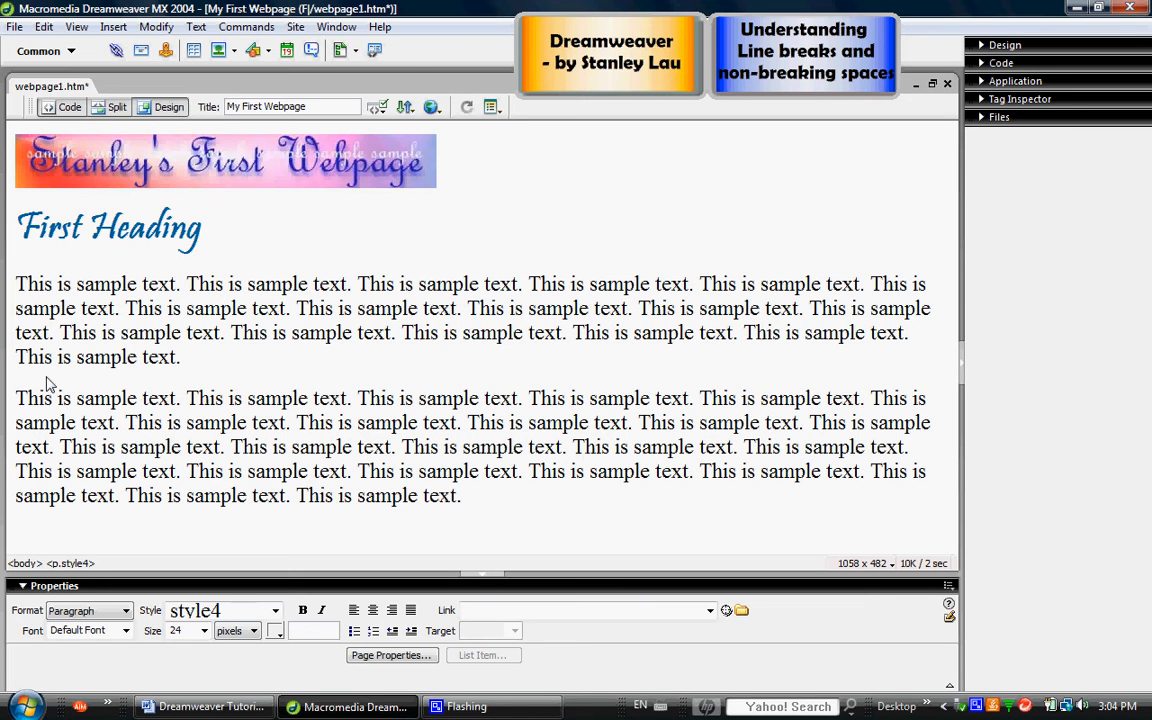
mouse_move(57, 388)
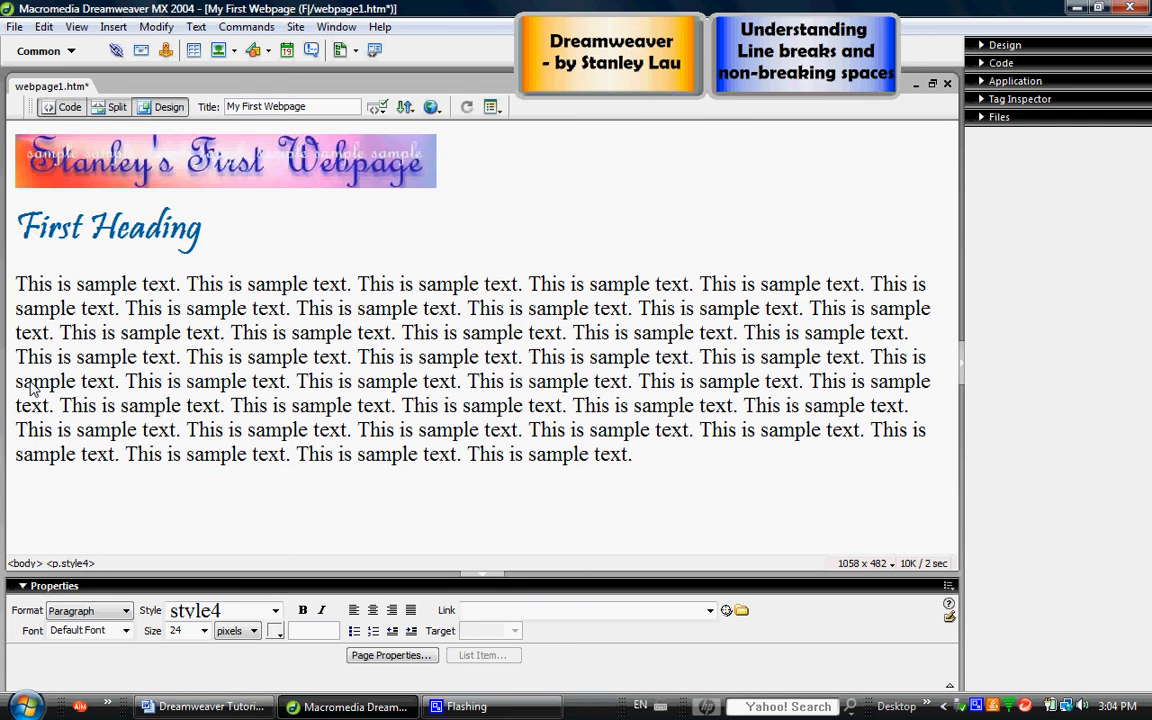
mouse_move(86, 380)
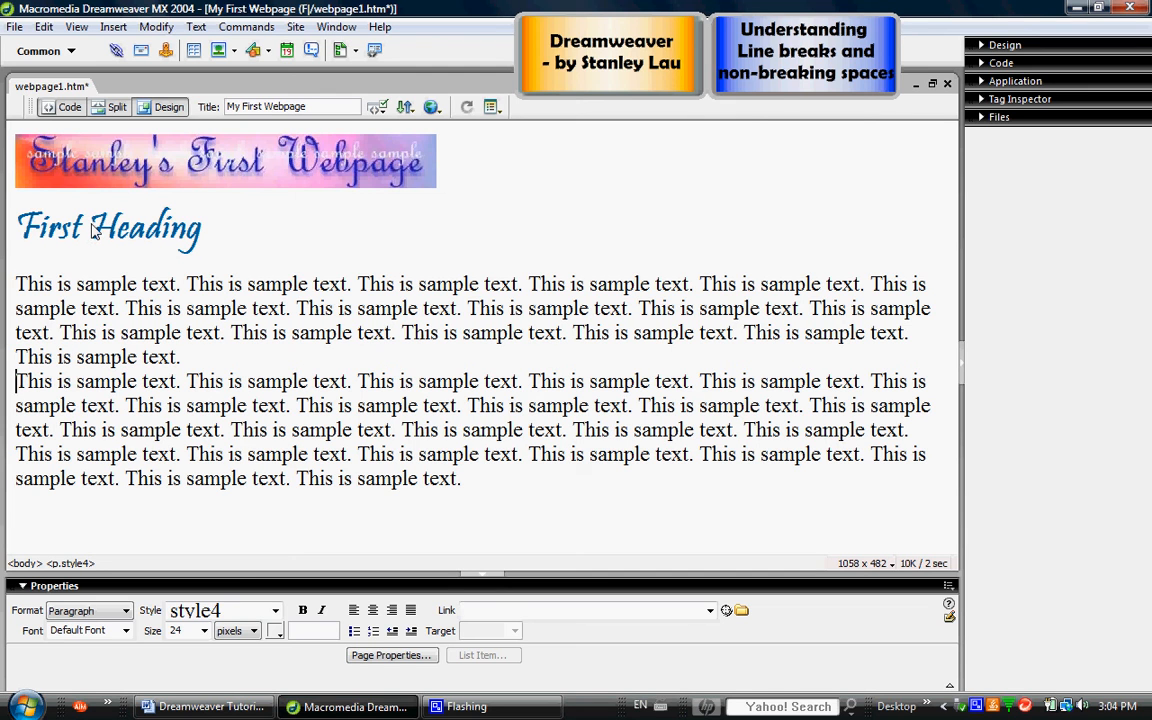
mouse_move(90, 230)
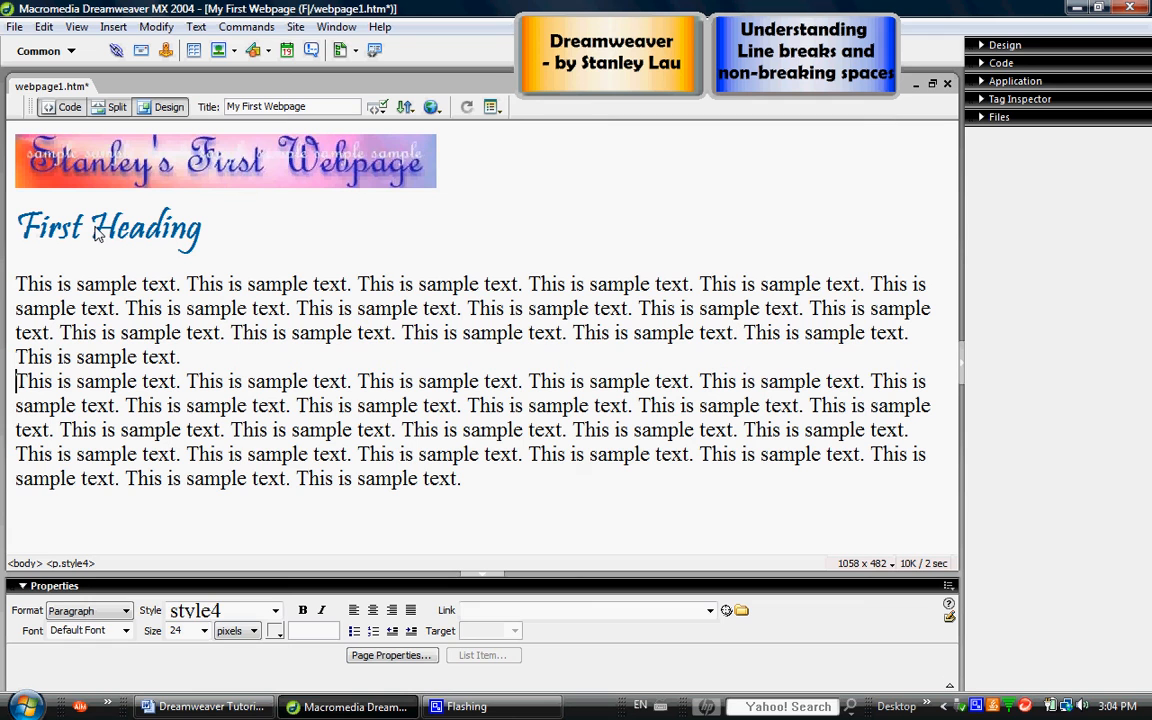
left_click(90, 230)
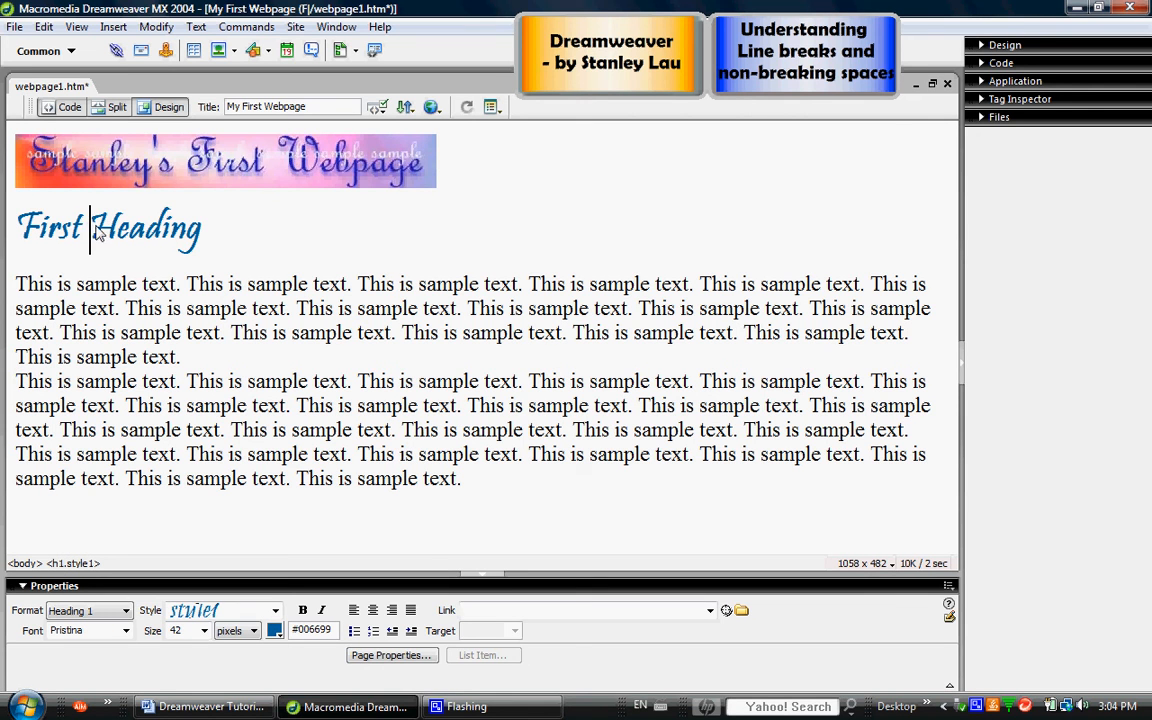
mouse_move(178, 252)
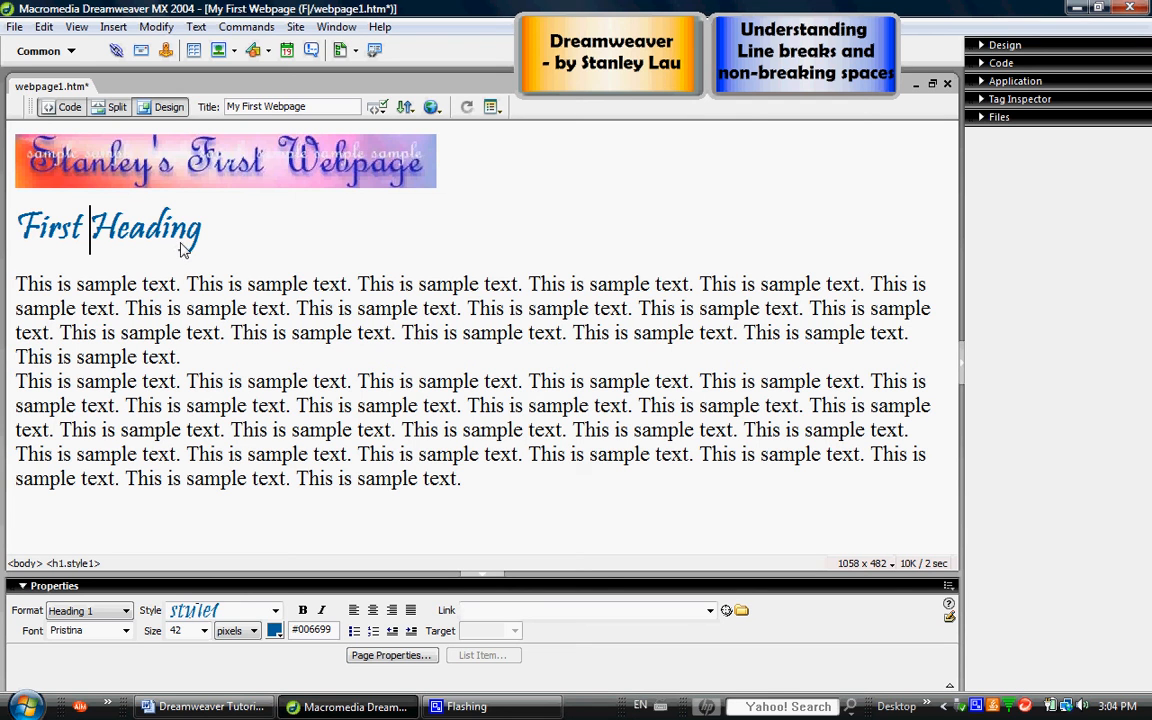
mouse_move(114, 238)
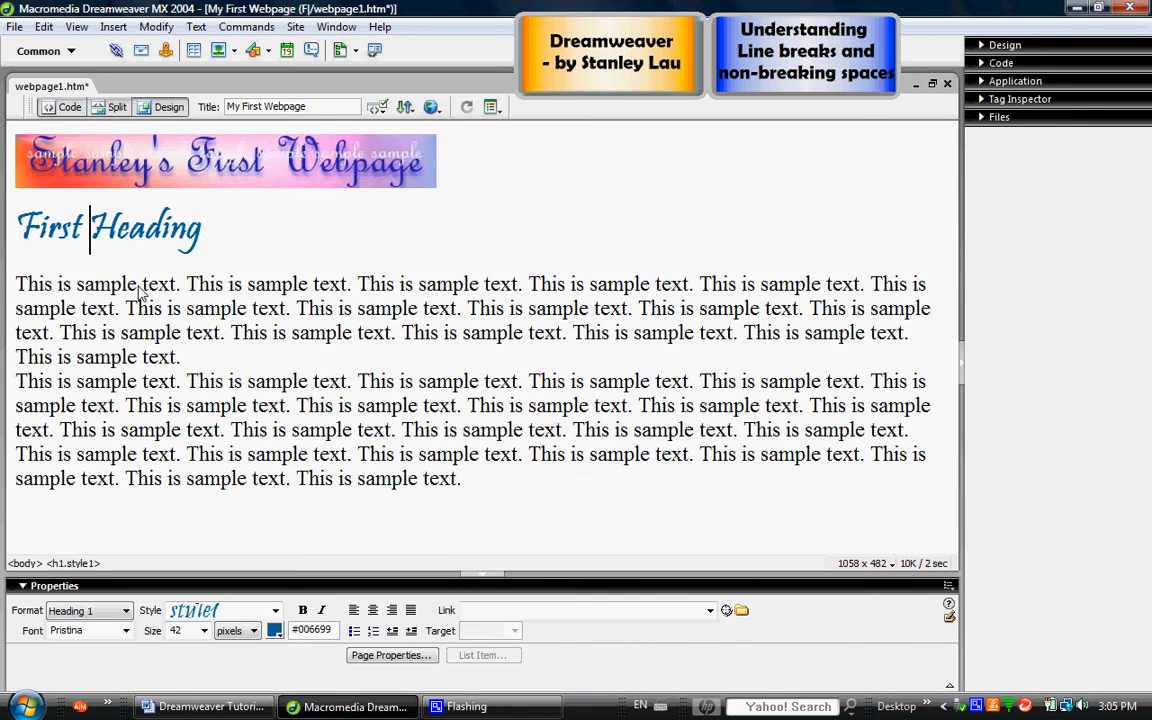
left_click(141, 284)
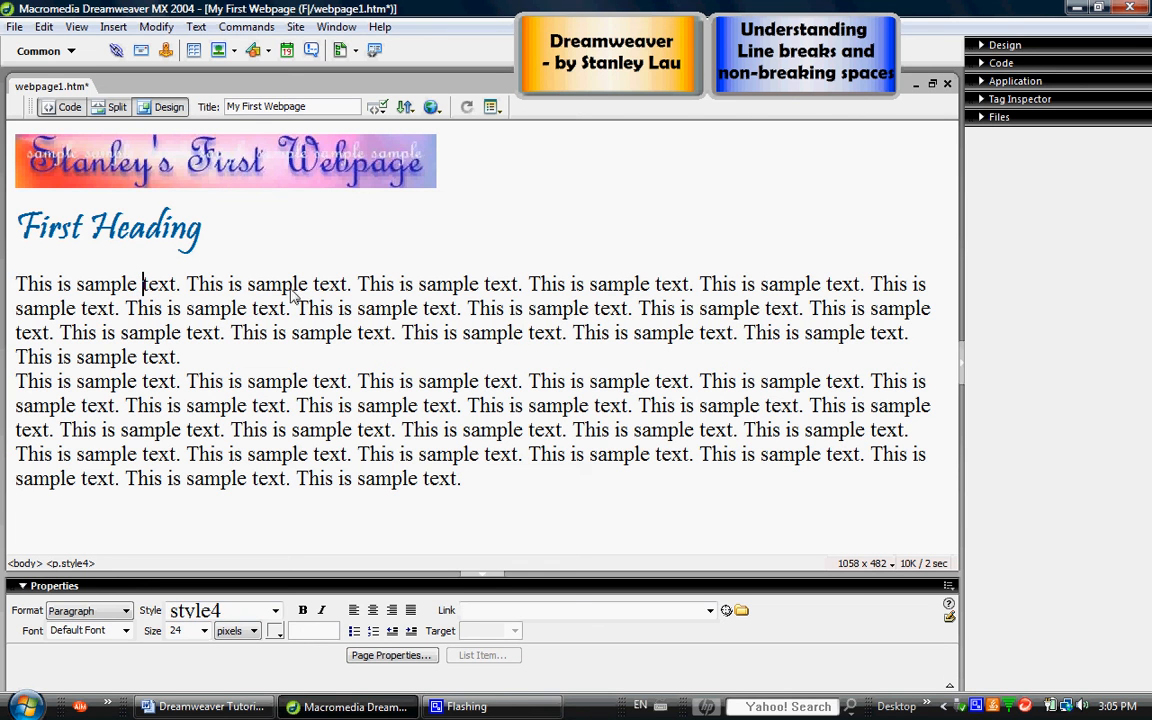
left_click(229, 284)
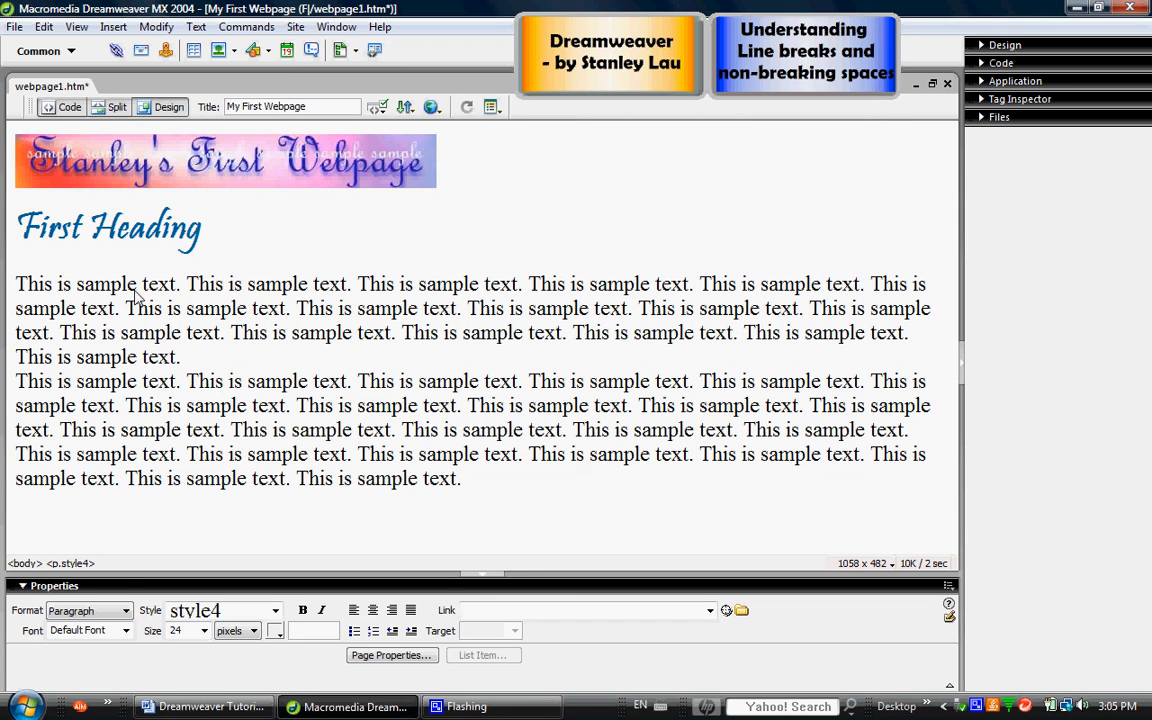
left_click(188, 284)
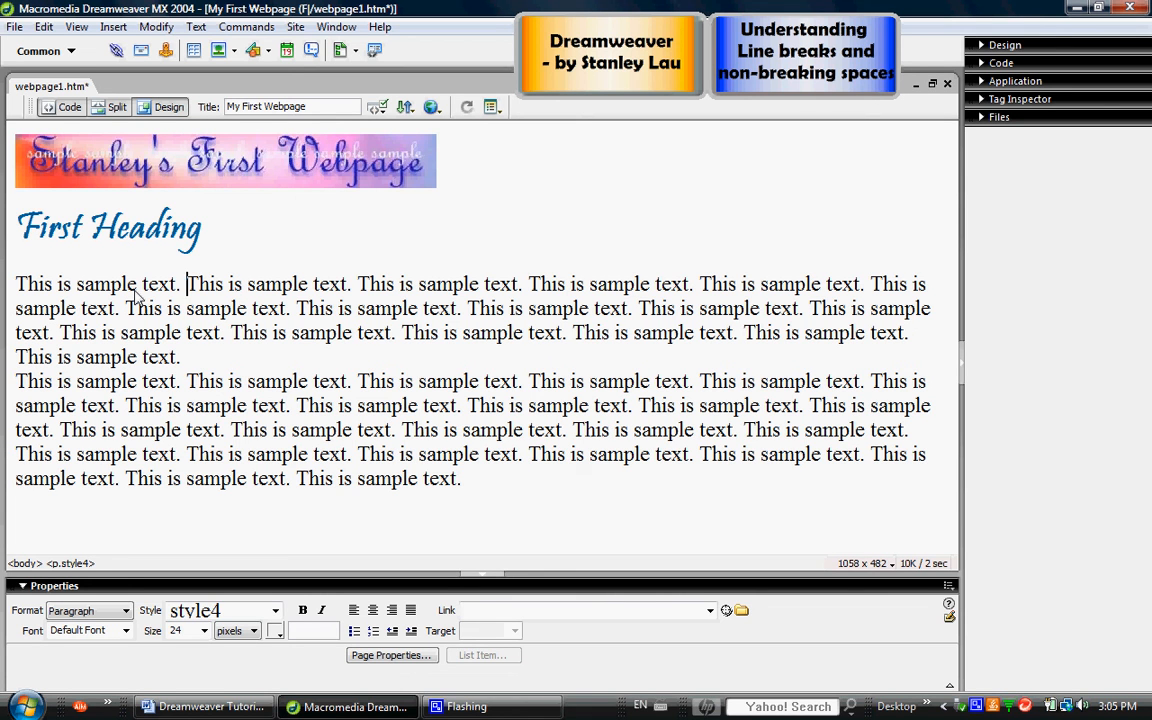
mouse_move(88, 232)
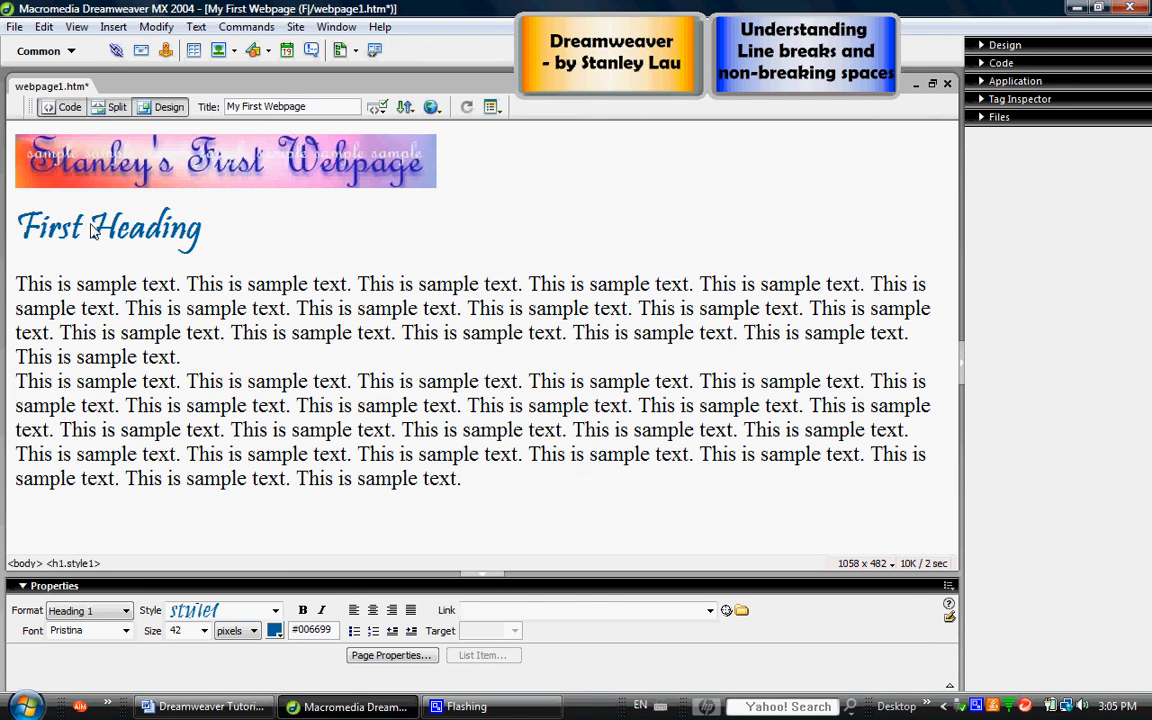
- Place the insertion point between 'First' and 'Heading' to add non-breaking spaces
left_click(82, 227)
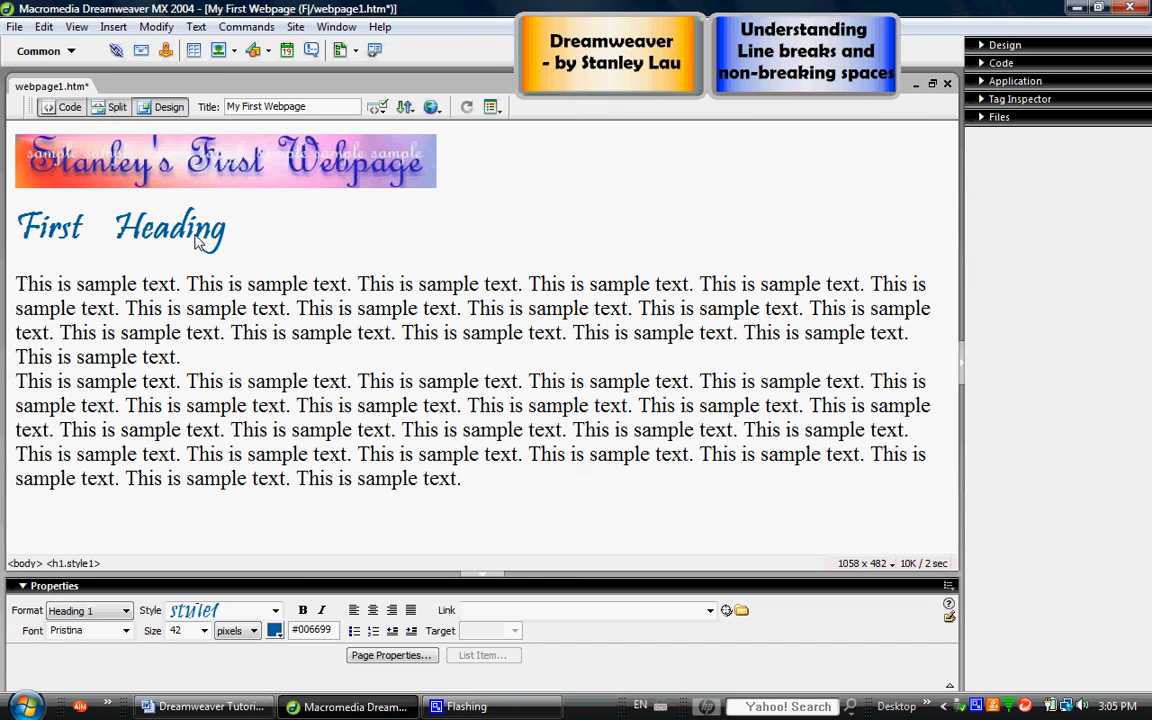
left_click(103, 231)
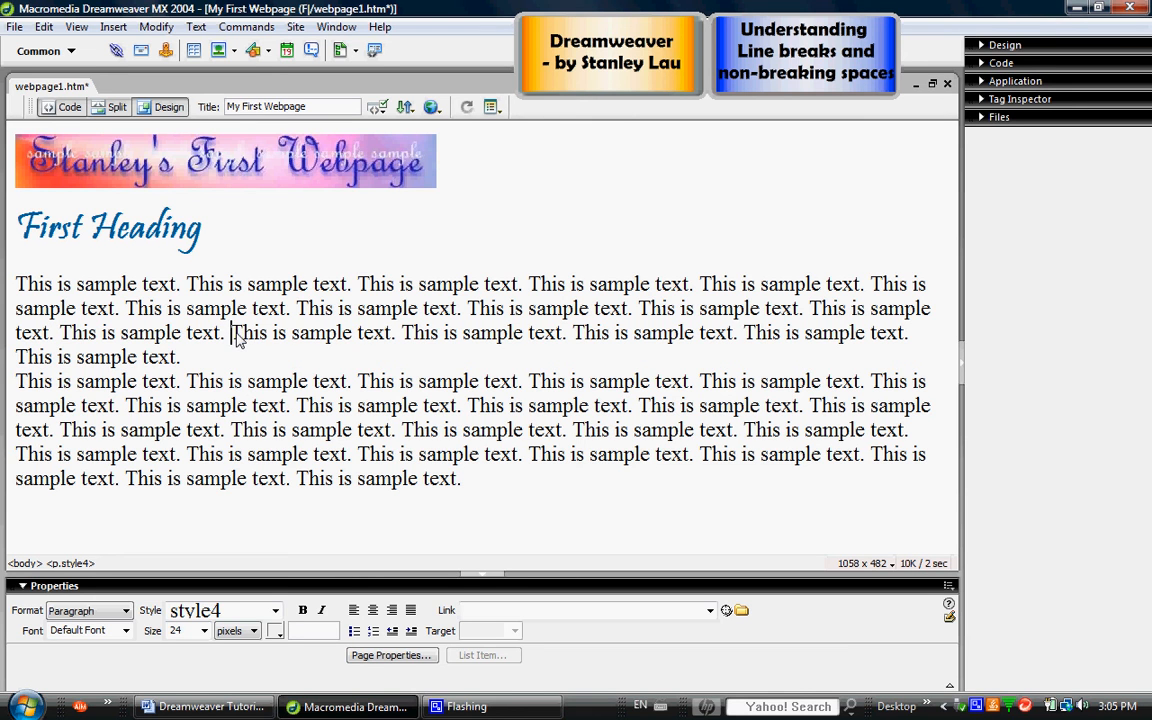
mouse_move(636, 225)
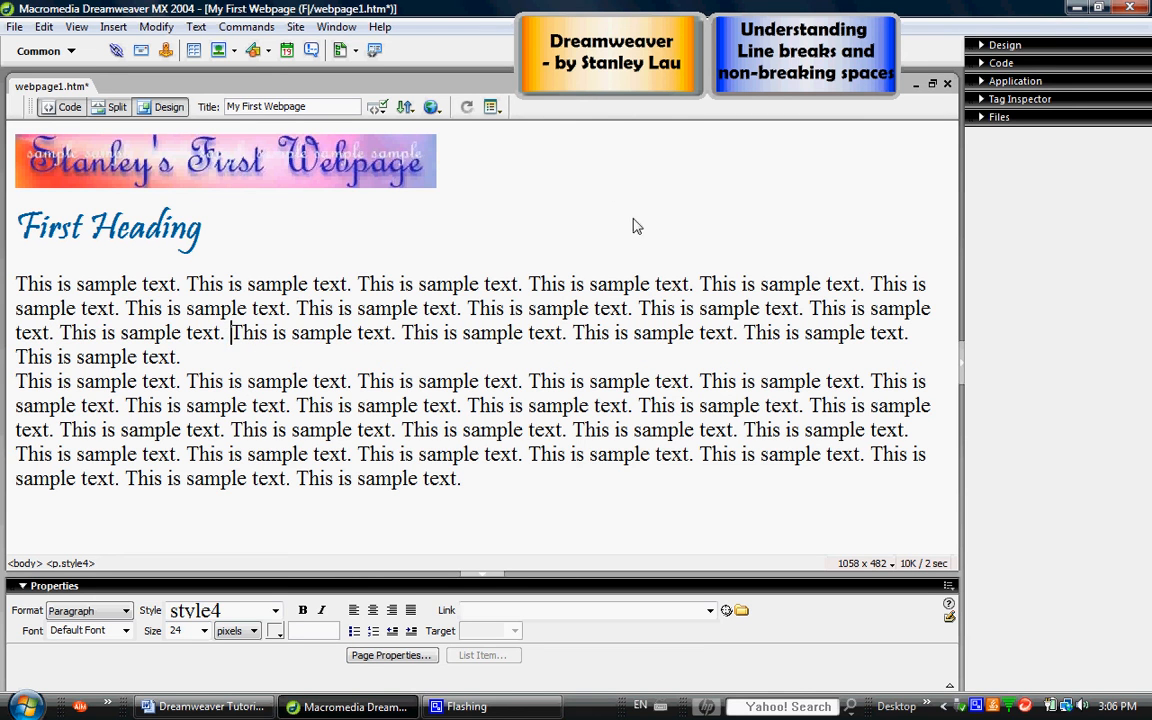
mouse_move(808, 57)
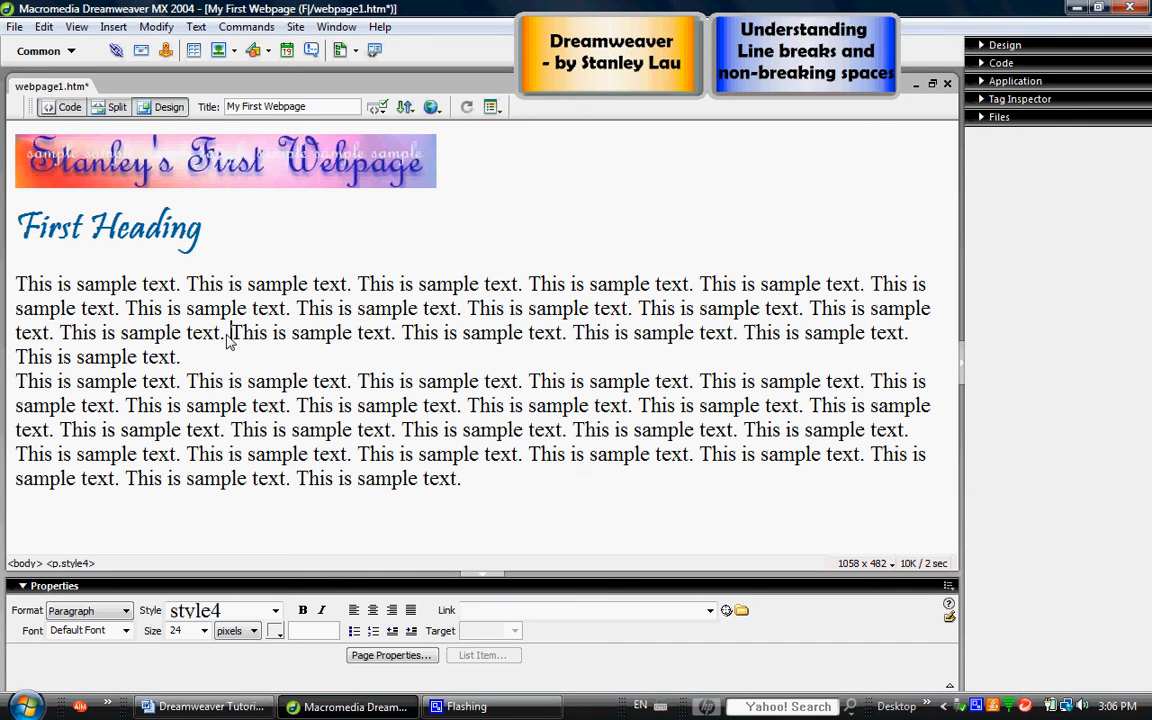
mouse_move(735, 88)
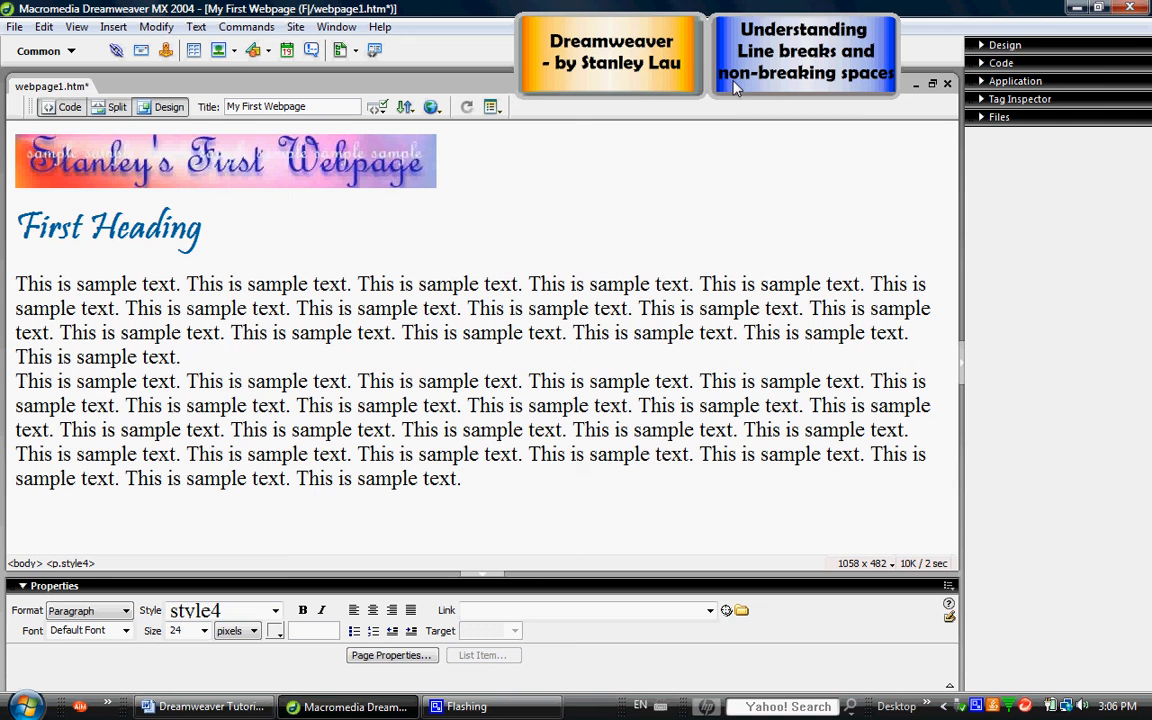
mouse_move(855, 79)
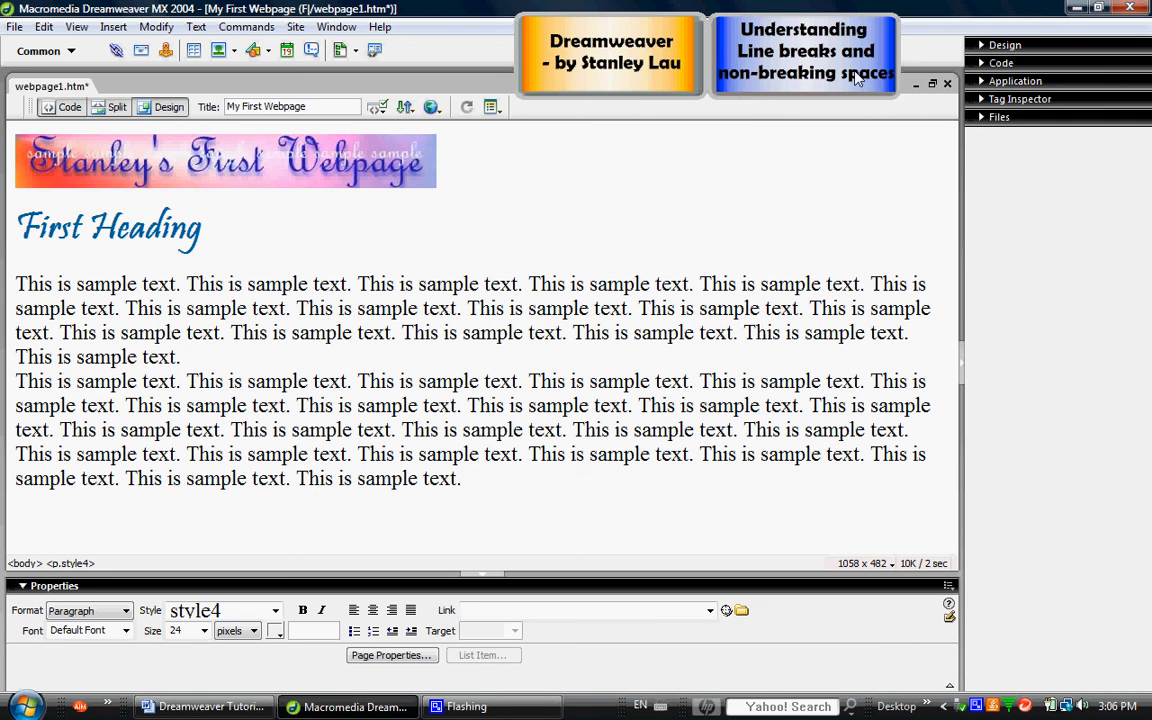
mouse_move(478, 322)
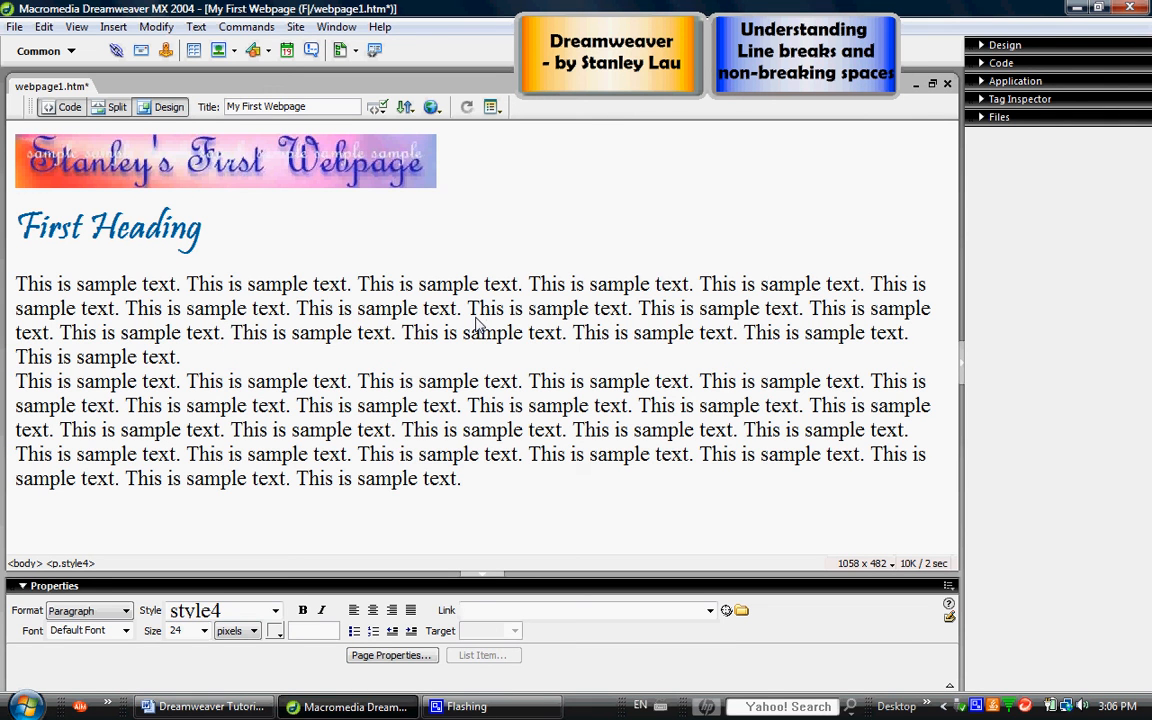
left_click(231, 332)
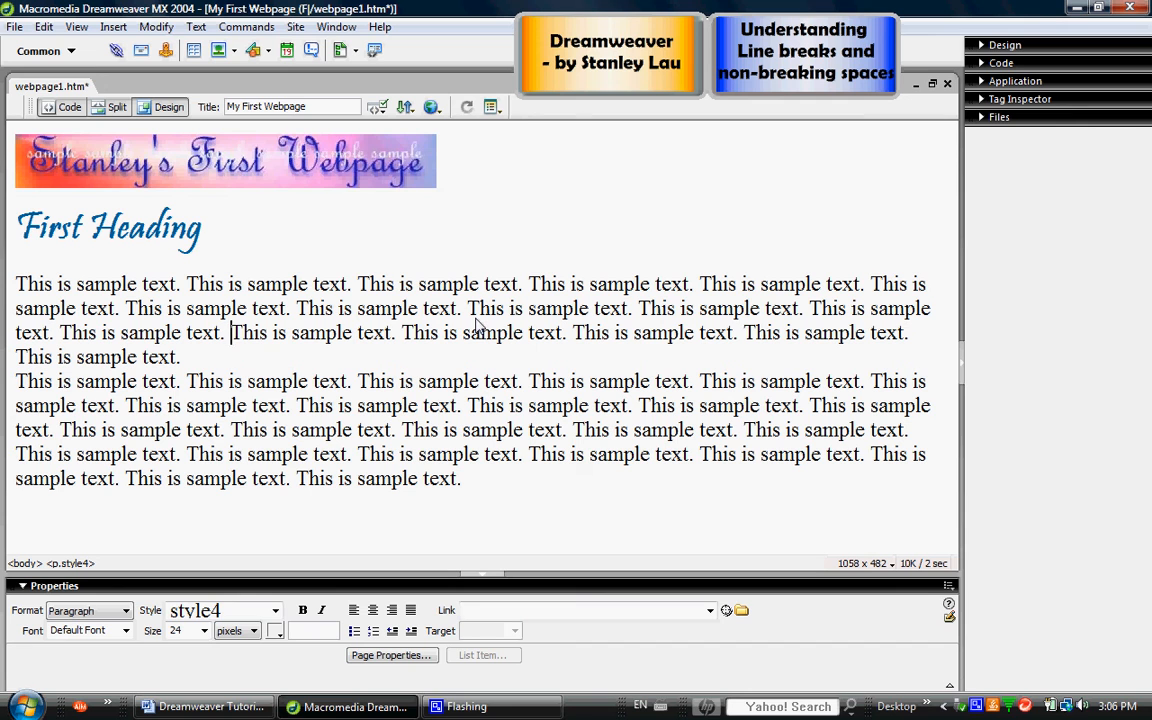